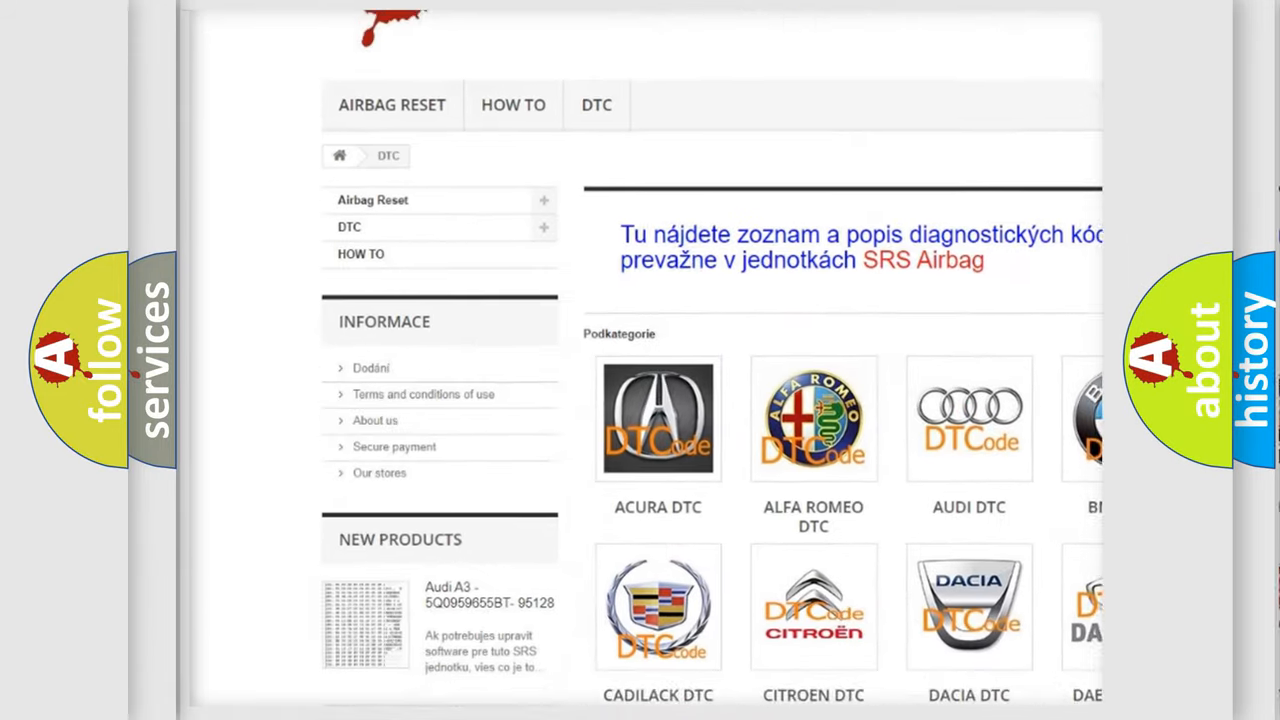
scroll(down, 3)
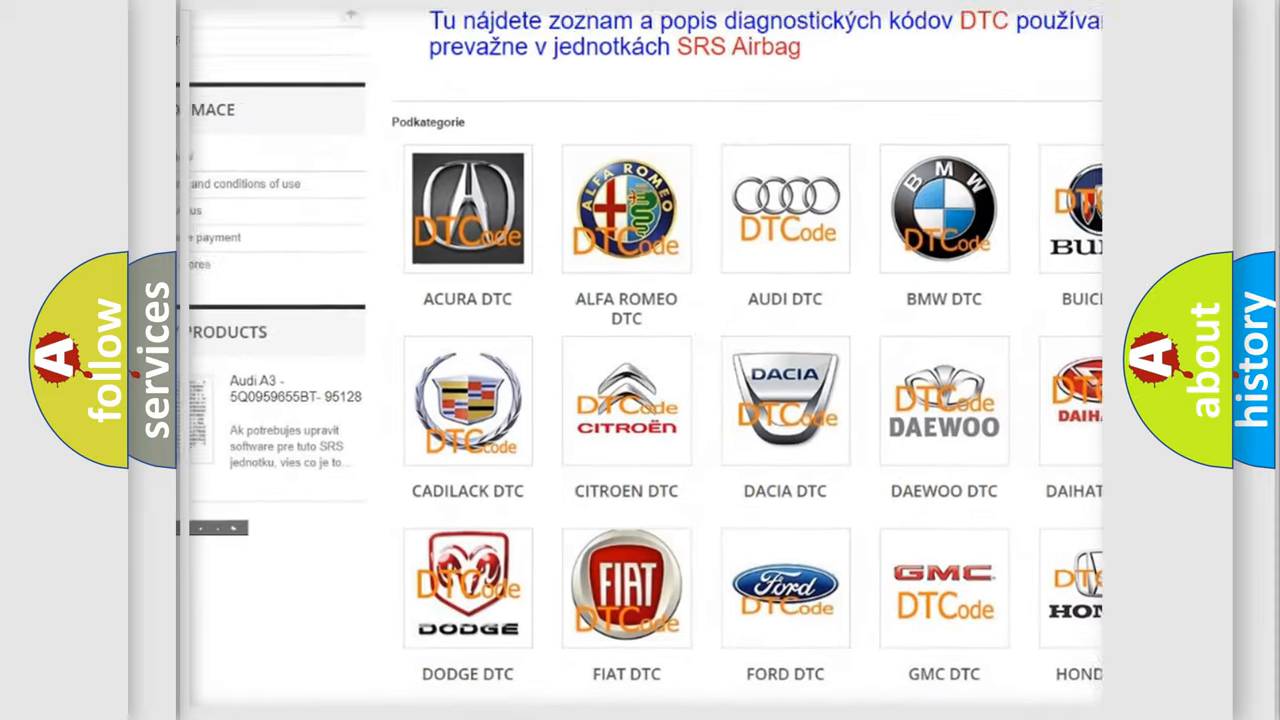
scroll(down, 3)
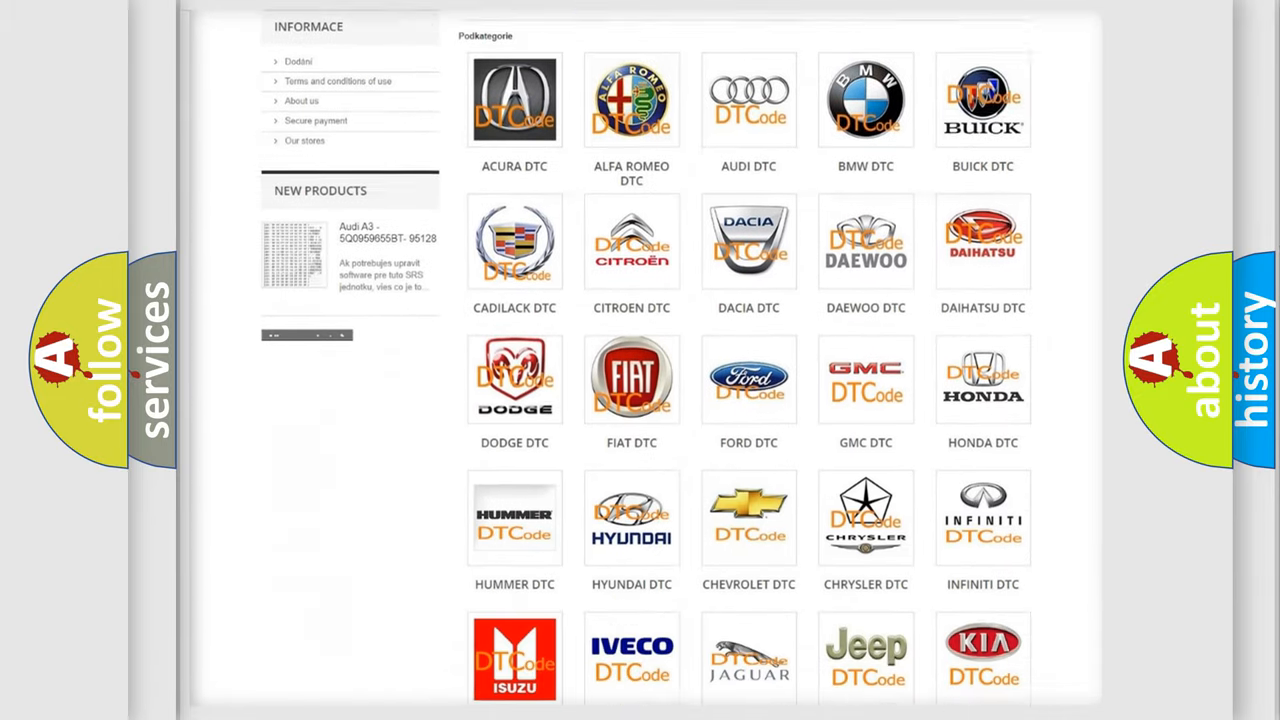
scroll(down, 3)
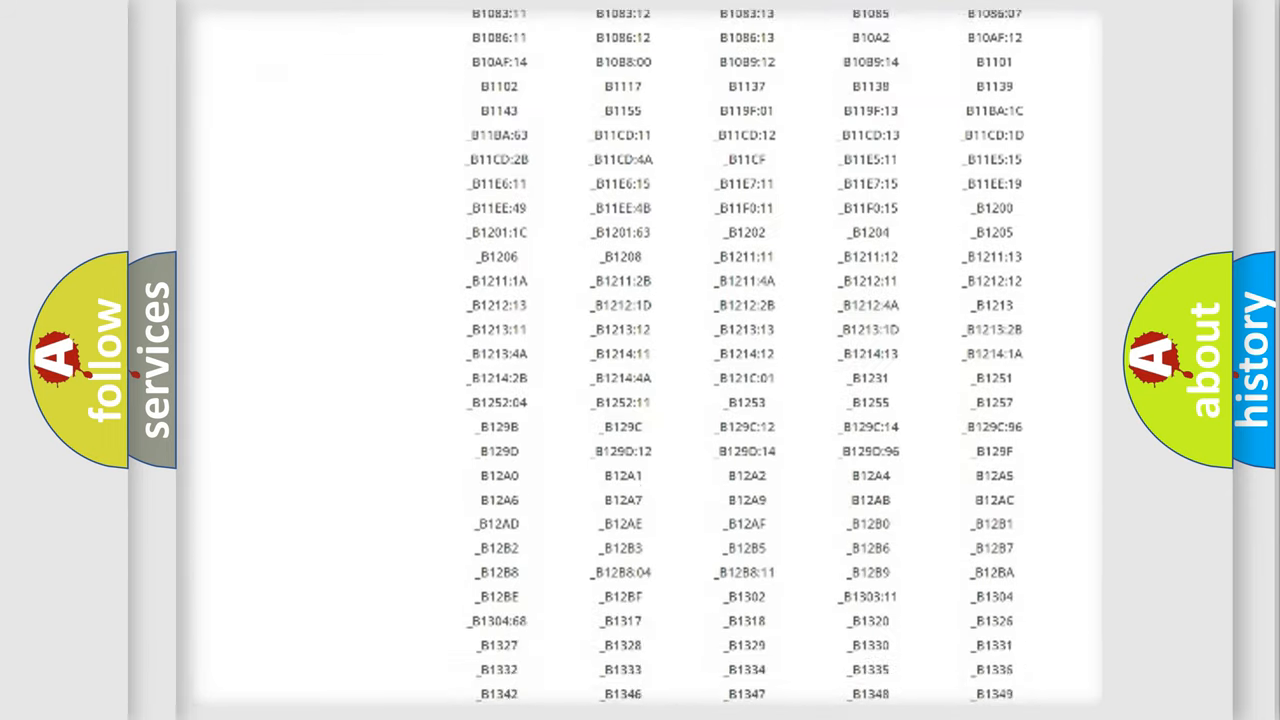
scroll(down, 3)
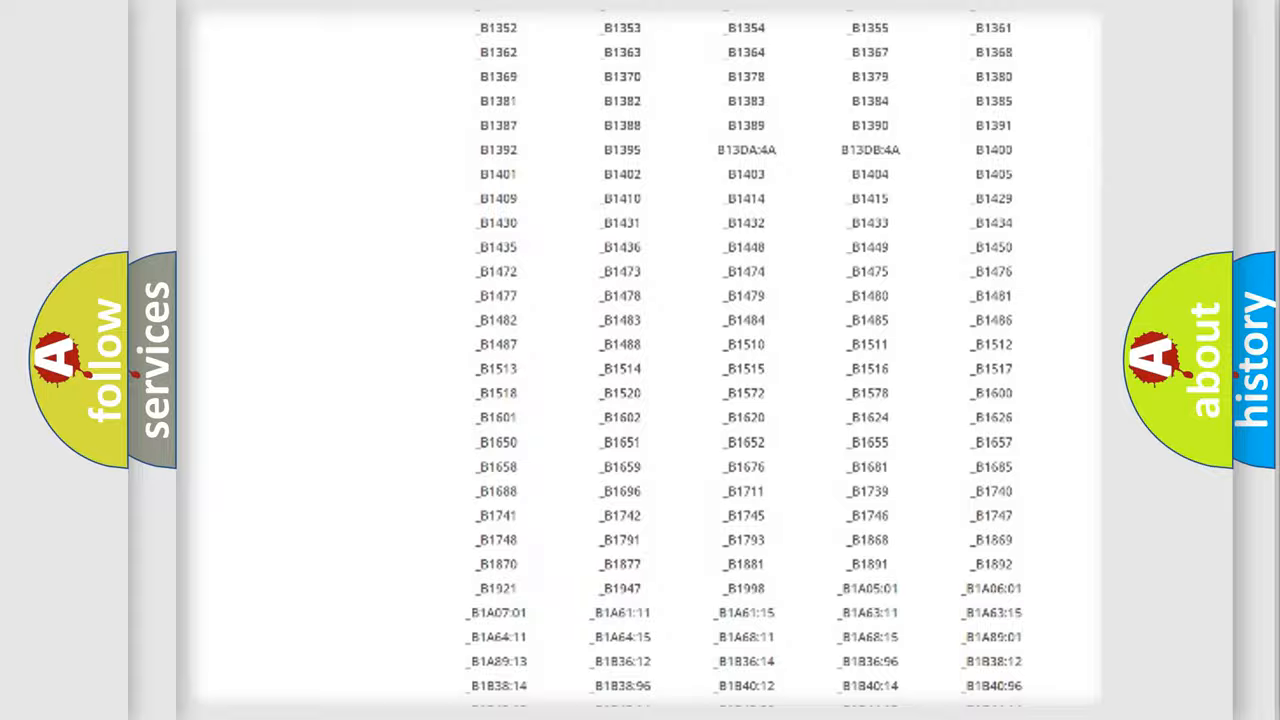